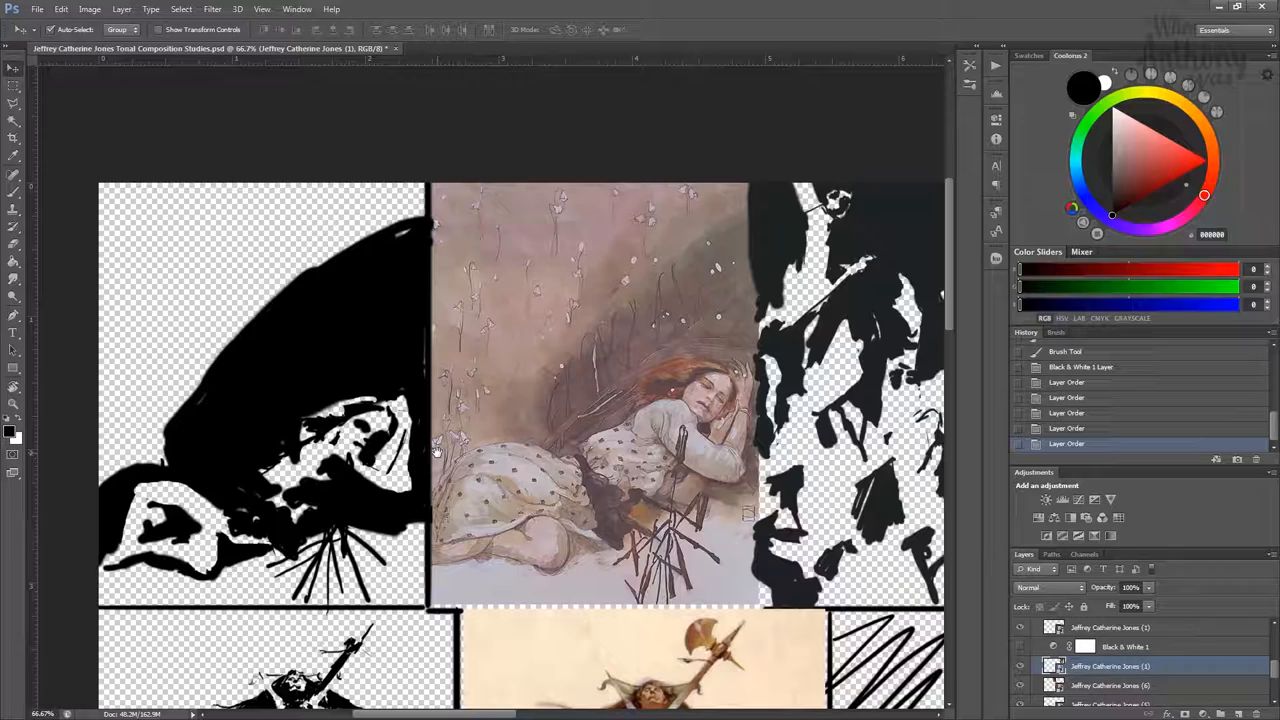
{"action": "mouse_move", "coordinate": [330, 357]}
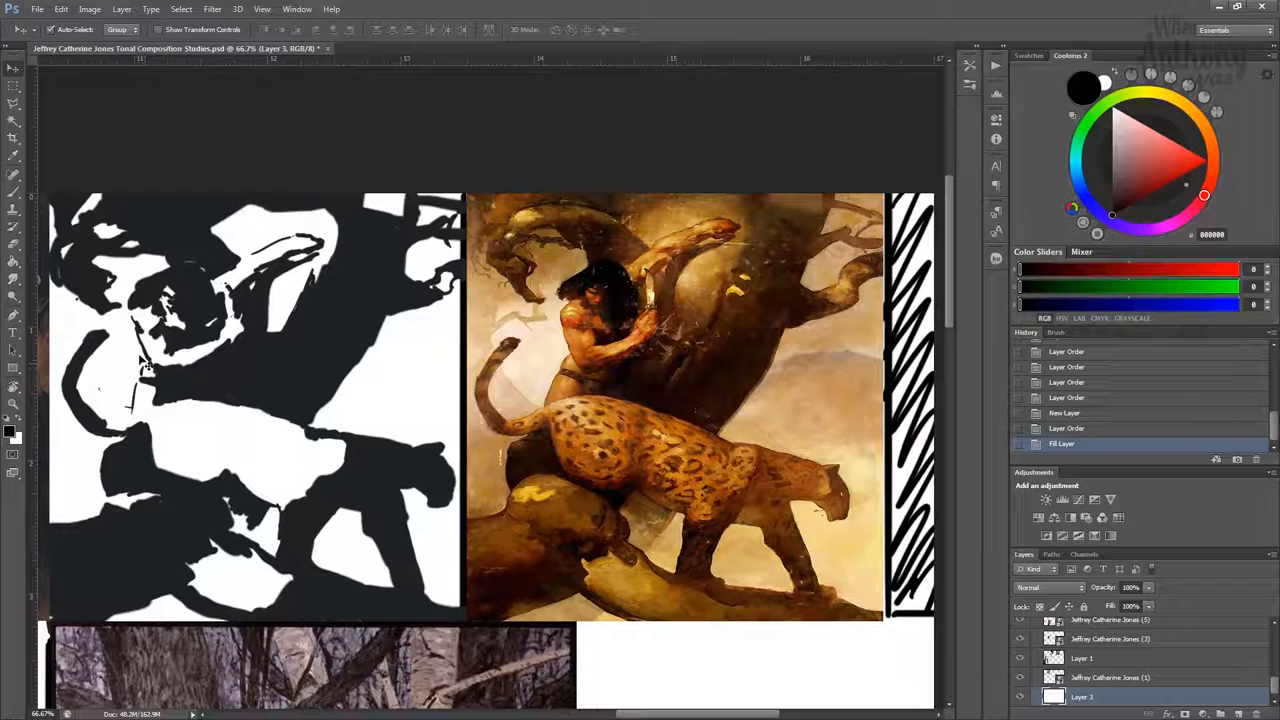
{"action": "mouse_move", "coordinate": [325, 418]}
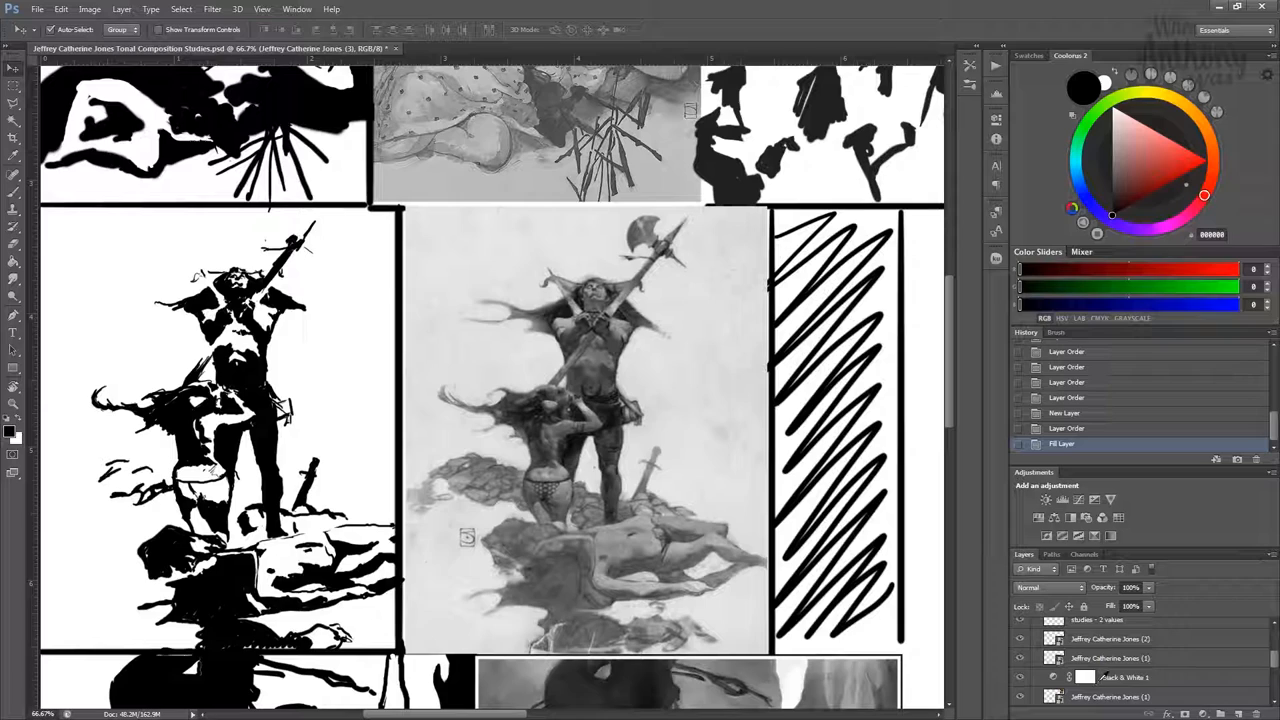
Step: Turn on the Black & White adjustment layer to show the barbarian reference in grayscale
{"action": "left_click", "coordinate": [1063, 499]}
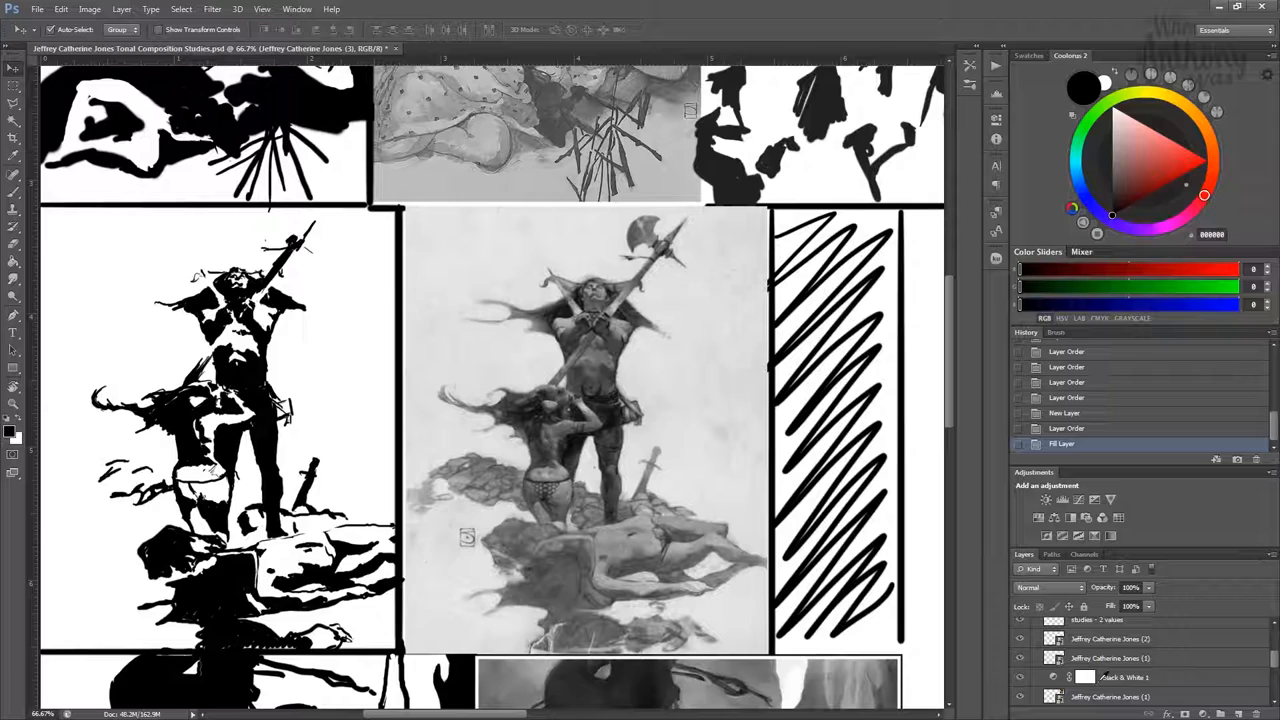